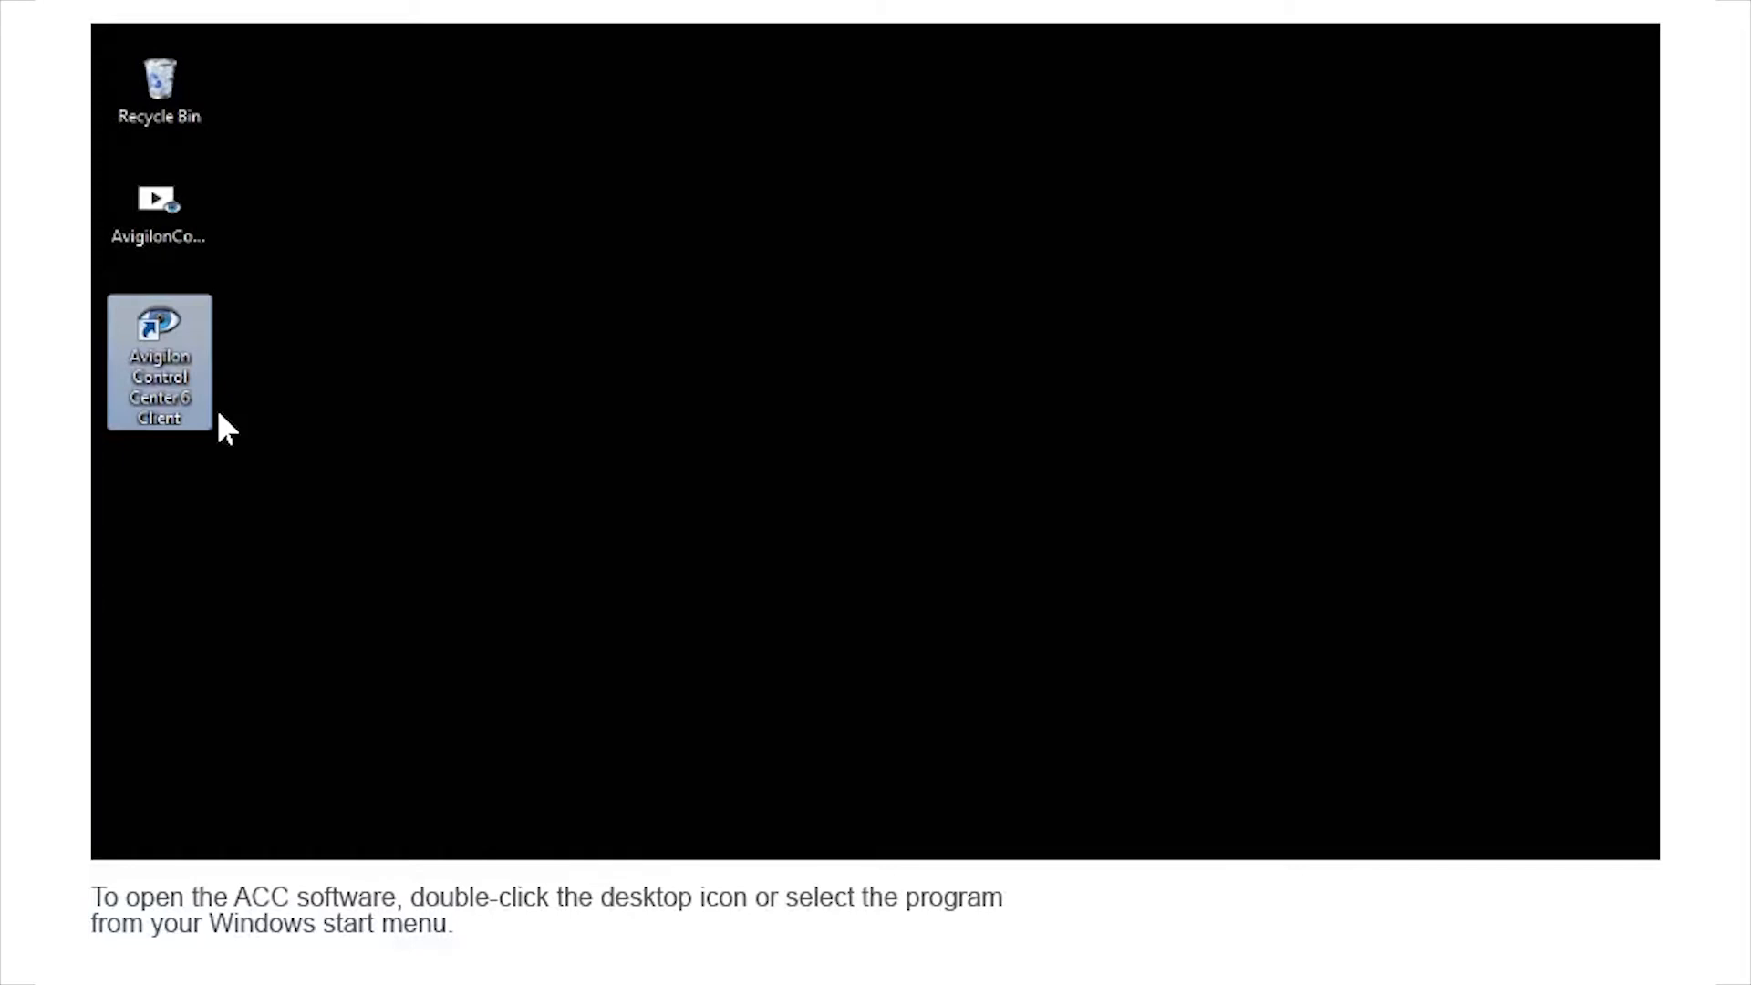
# - Launch Avigilon Control Center 6 Client from its desktop shortcut to reach Site Login
pyautogui.doubleClick(158, 363)
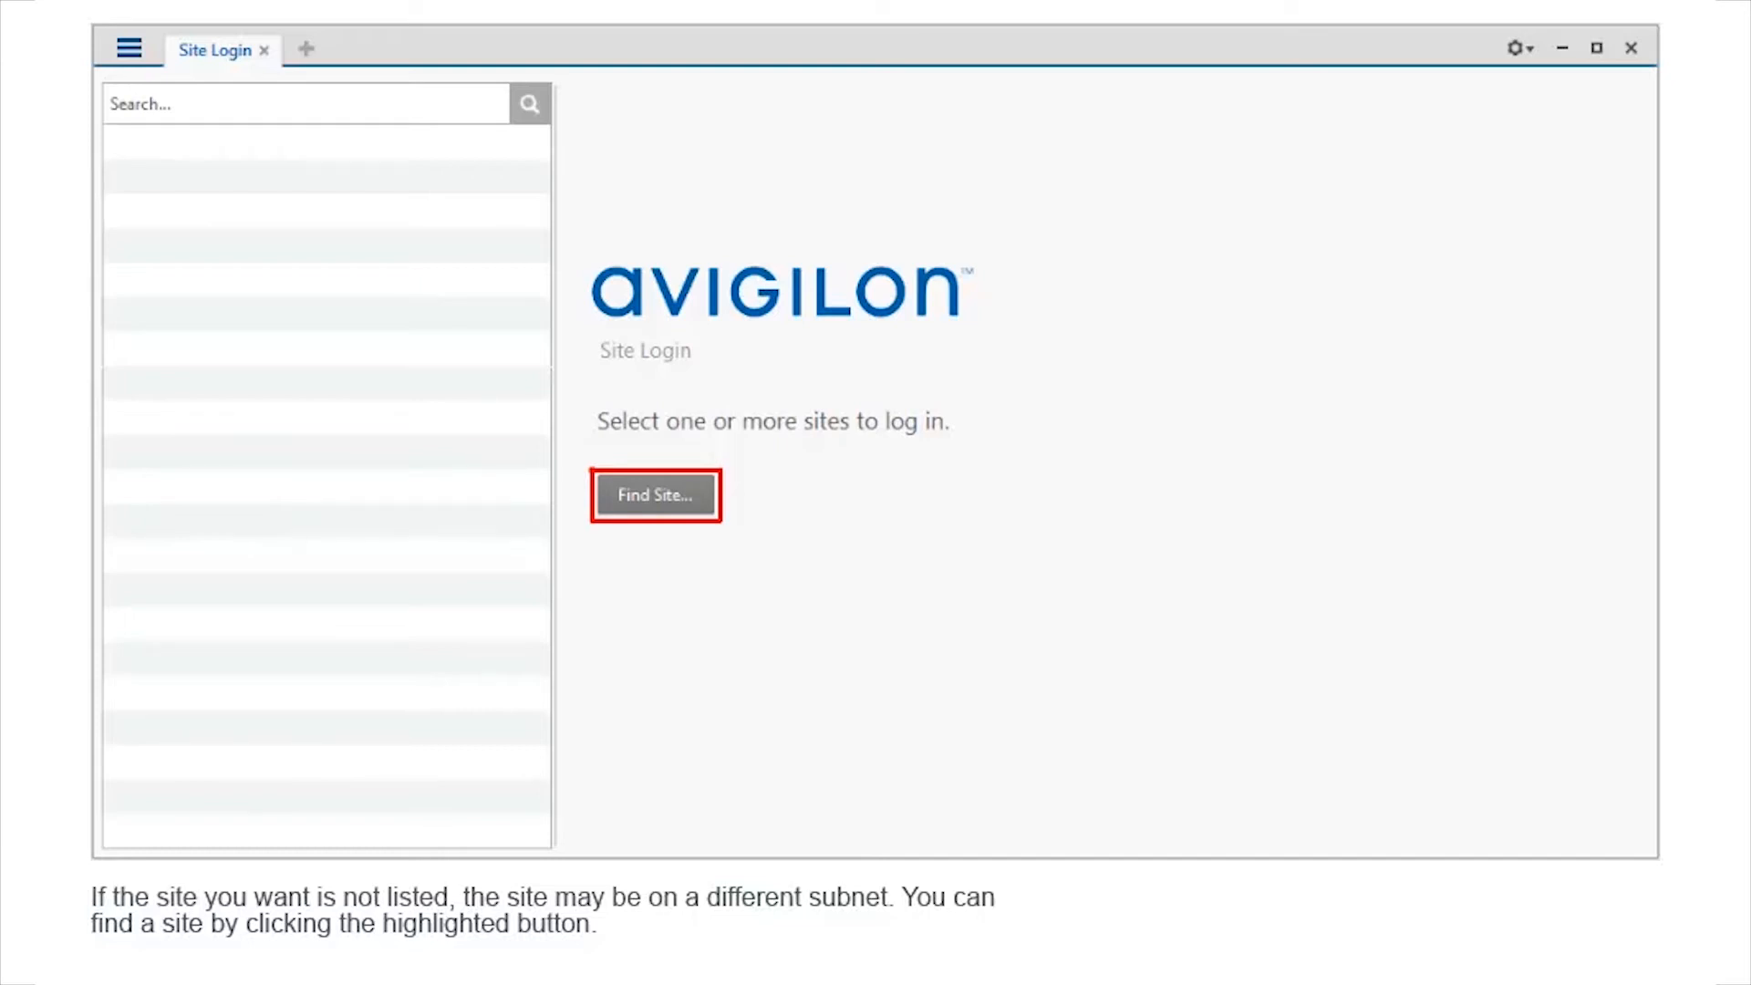
# - Find site VTAAM-1 by IP address/hostname and base port, and select it
pyautogui.click(655, 495)
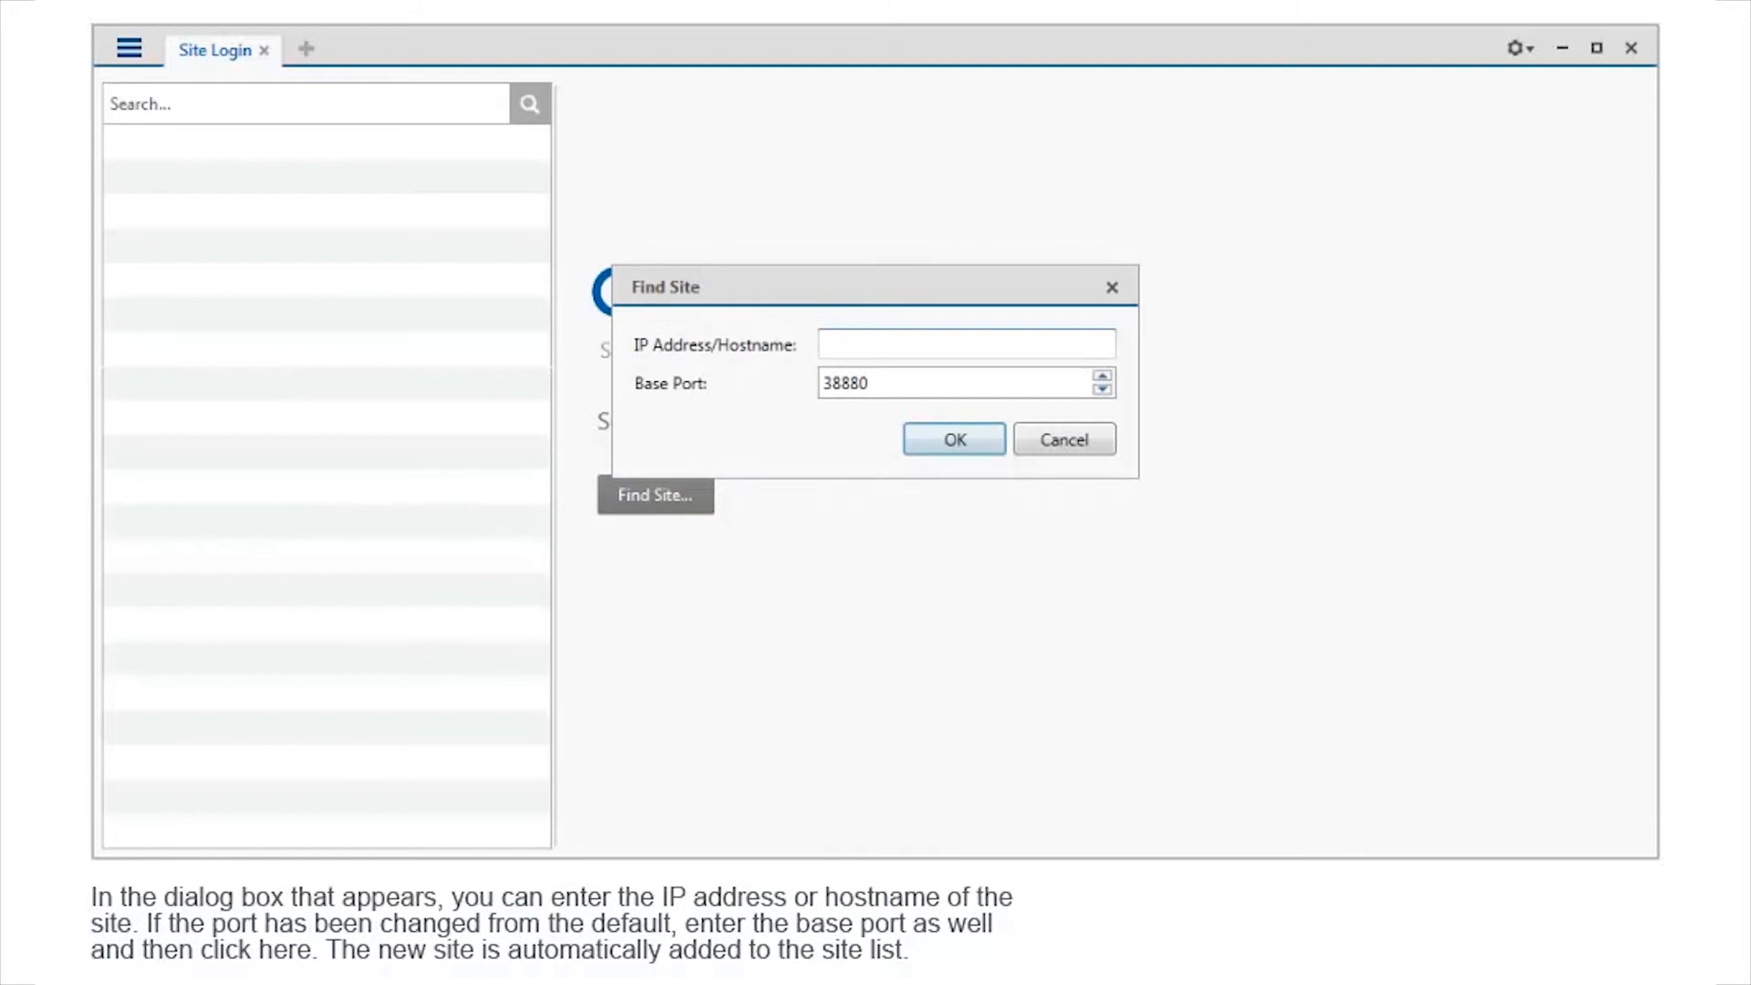
pyautogui.click(966, 344)
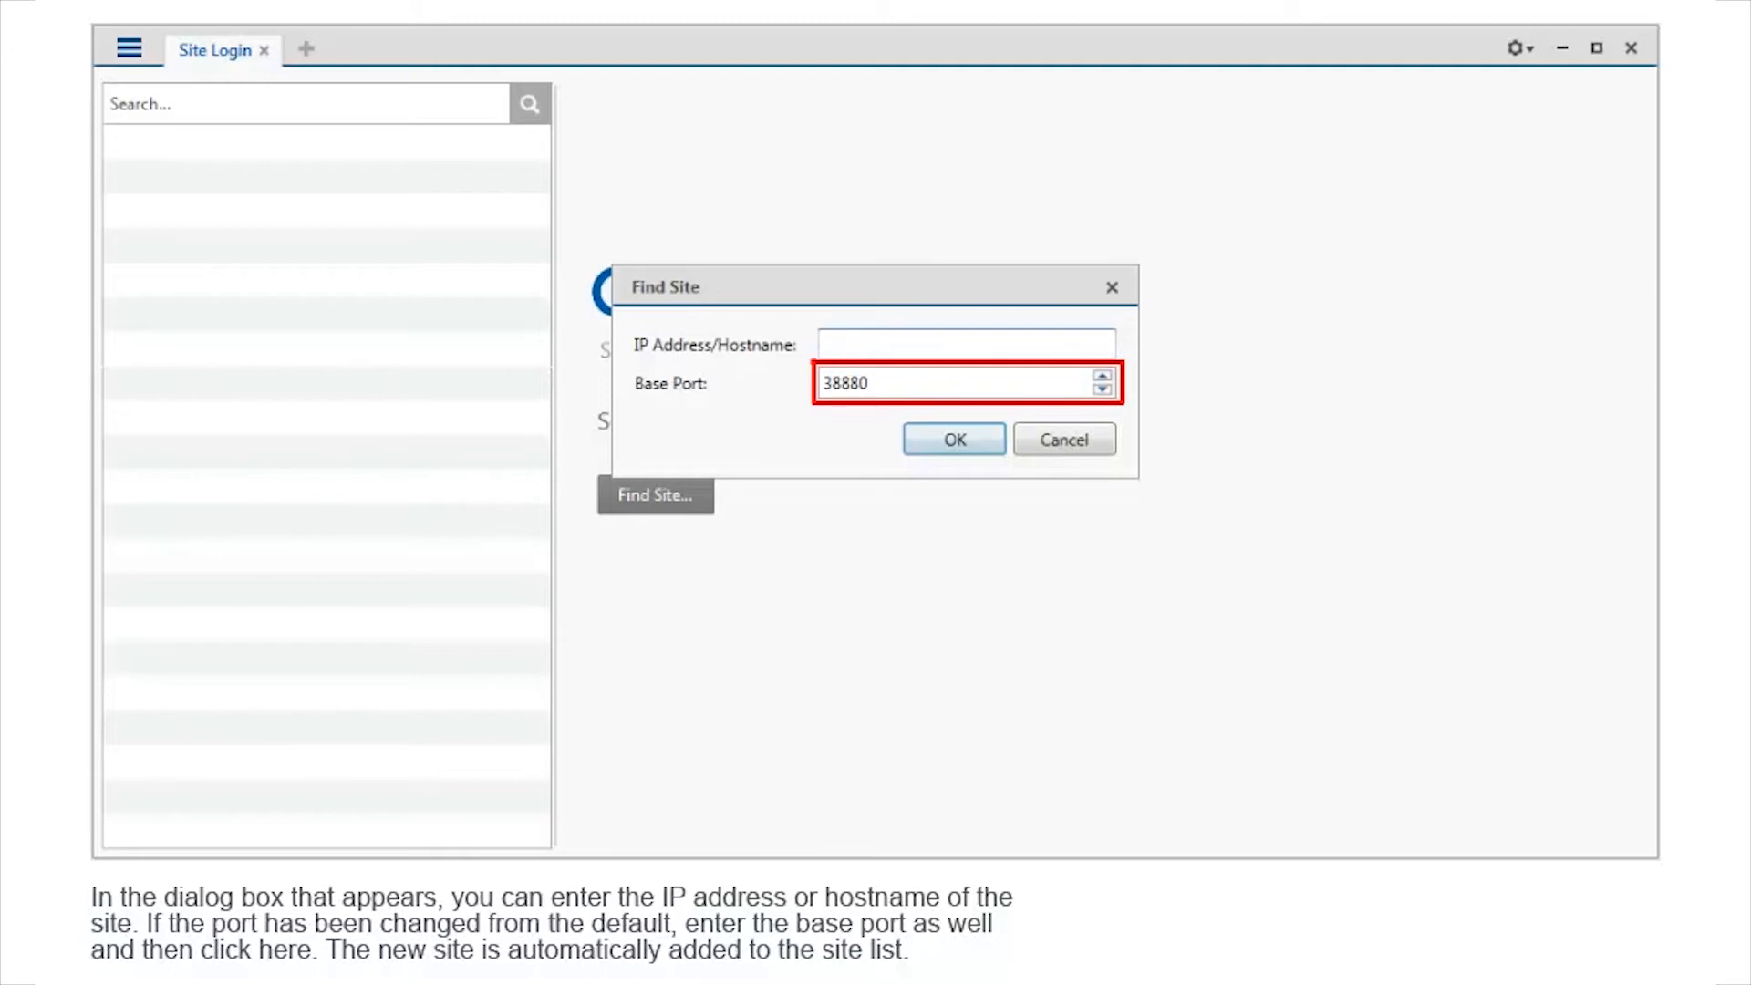
pyautogui.click(952, 439)
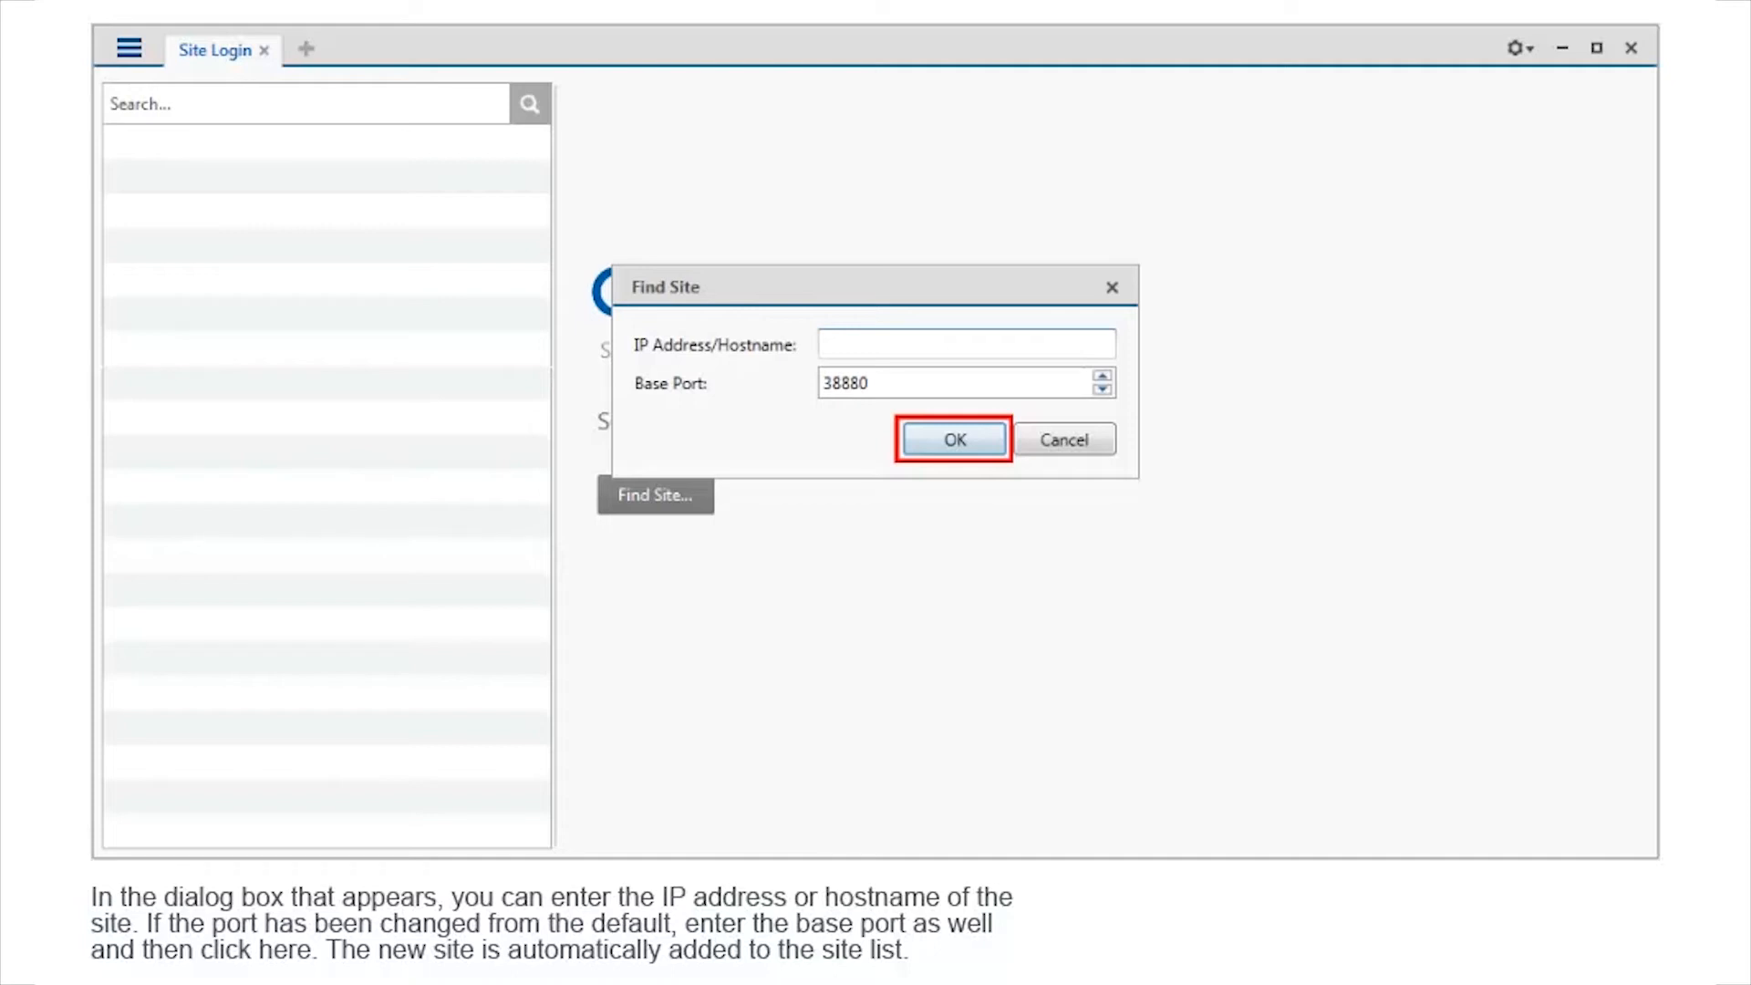
pyautogui.click(951, 439)
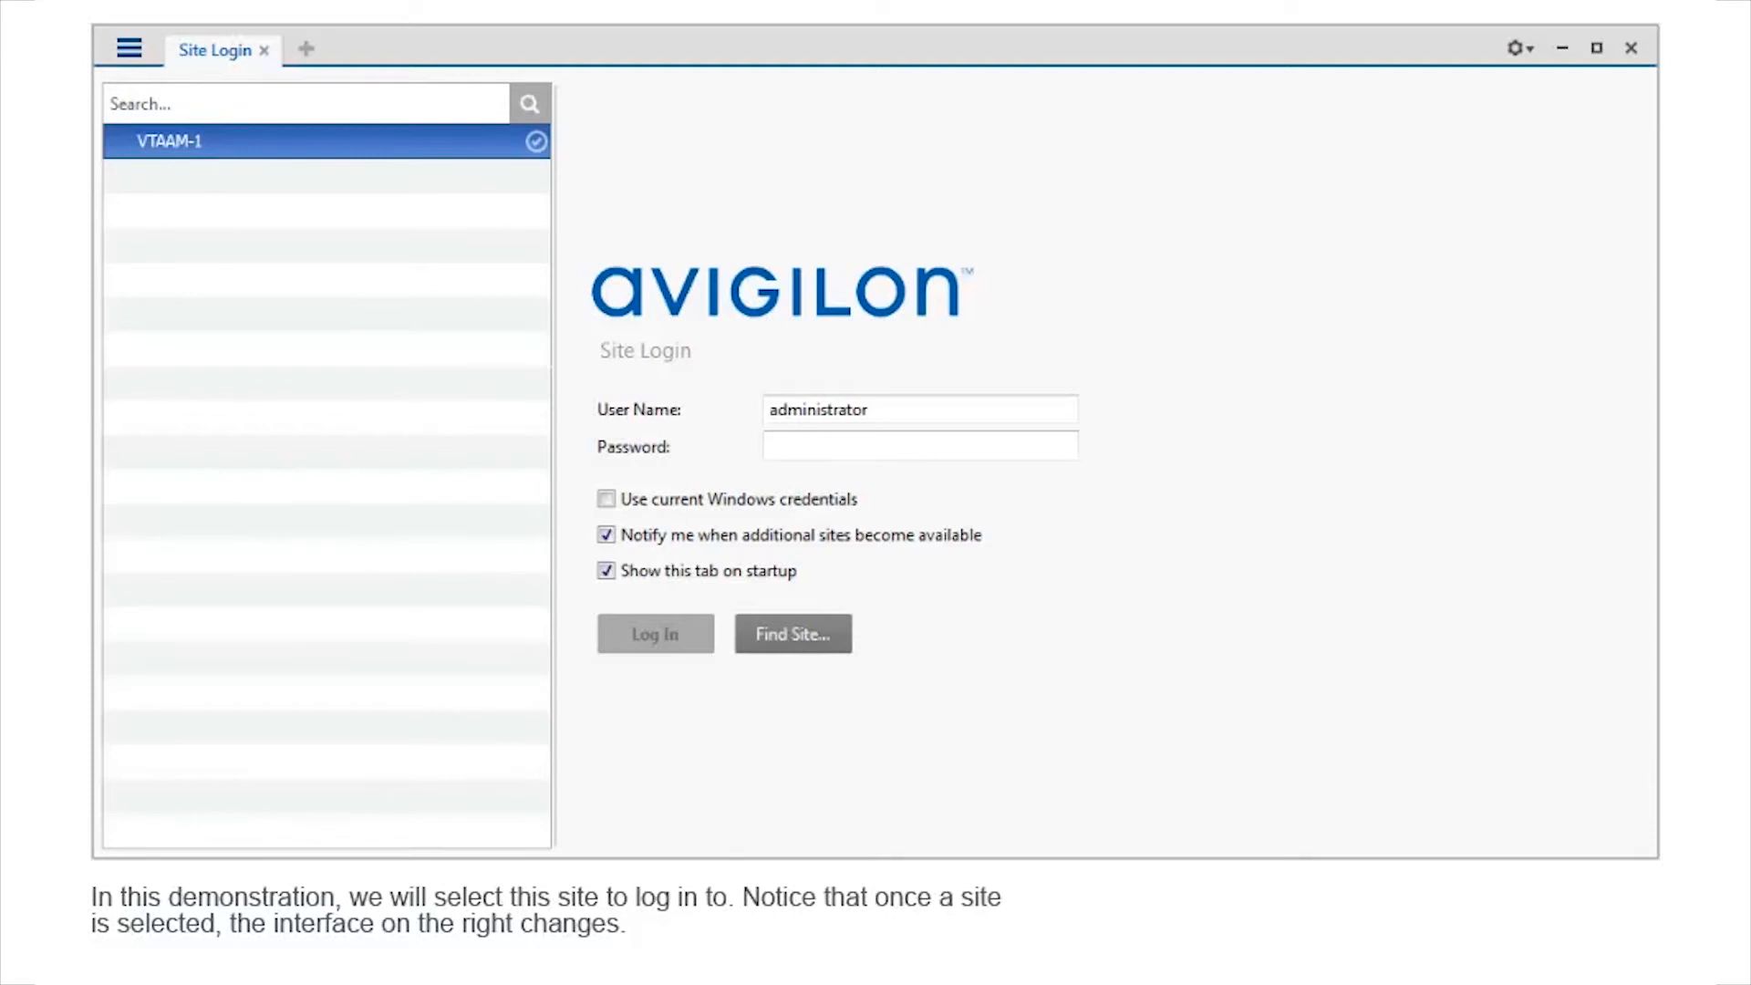
# - Enter the VTAAM-1 password, keeping Notify and Show this tab on startup enabled
pyautogui.write('•••••')
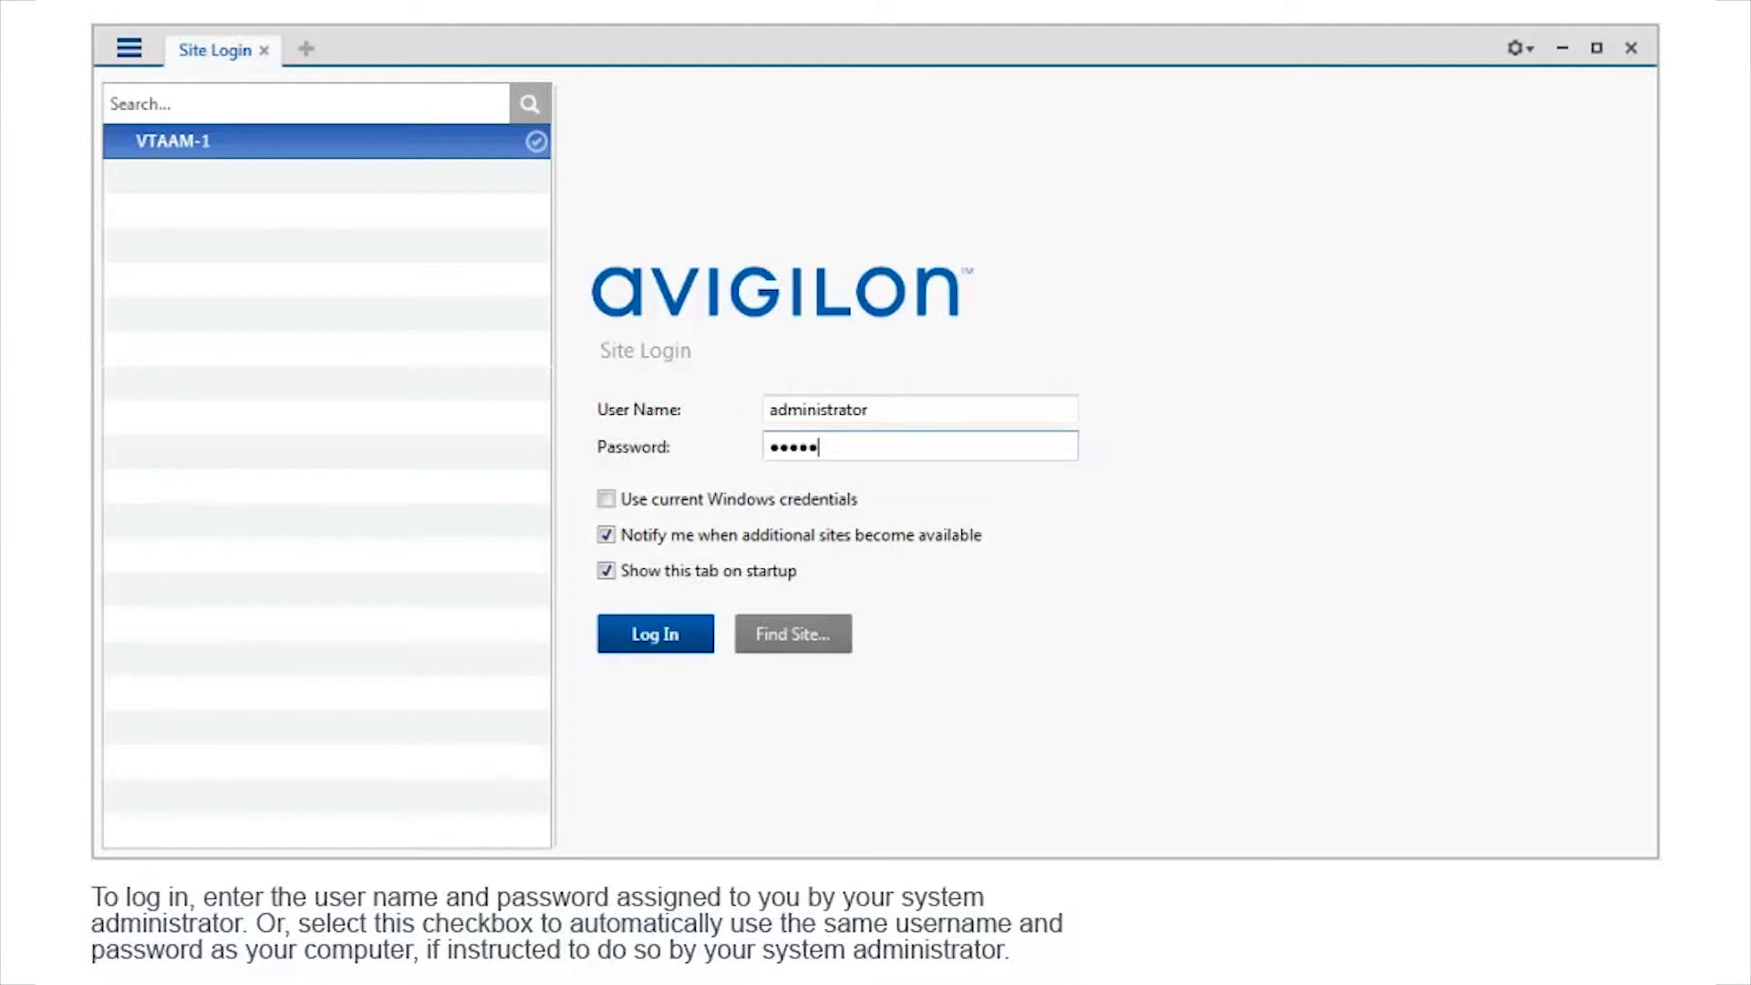
pyautogui.click(606, 571)
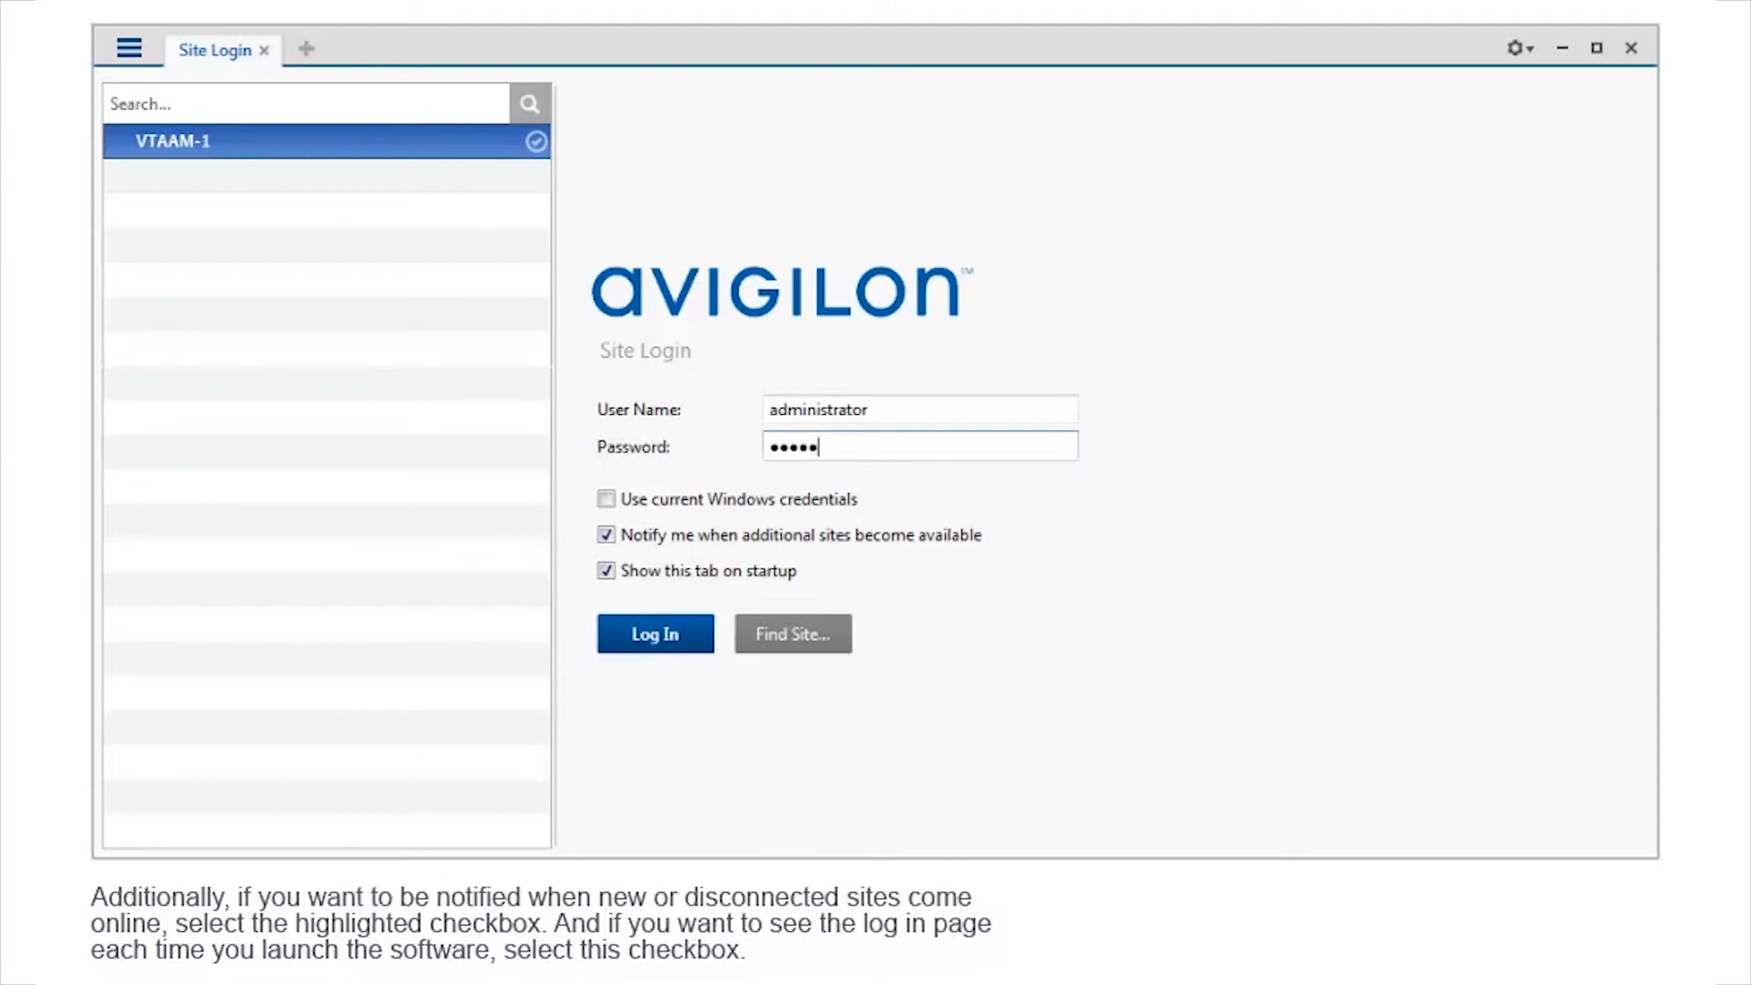
pyautogui.click(606, 535)
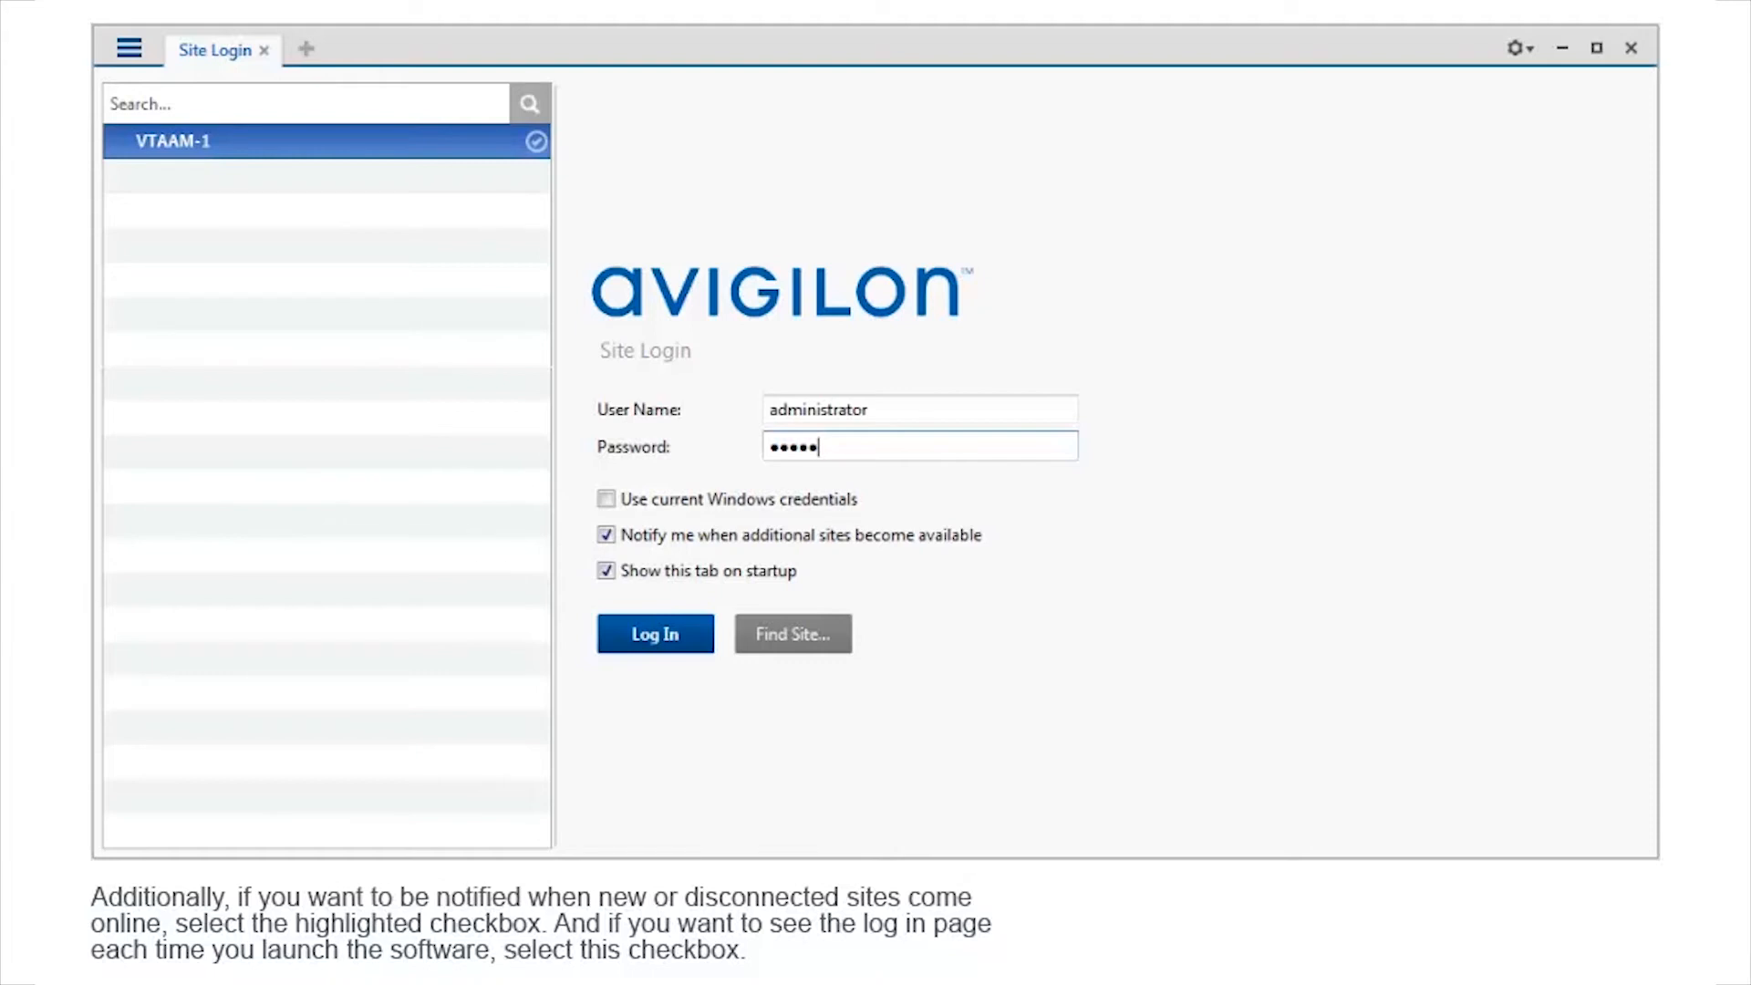
pyautogui.click(607, 571)
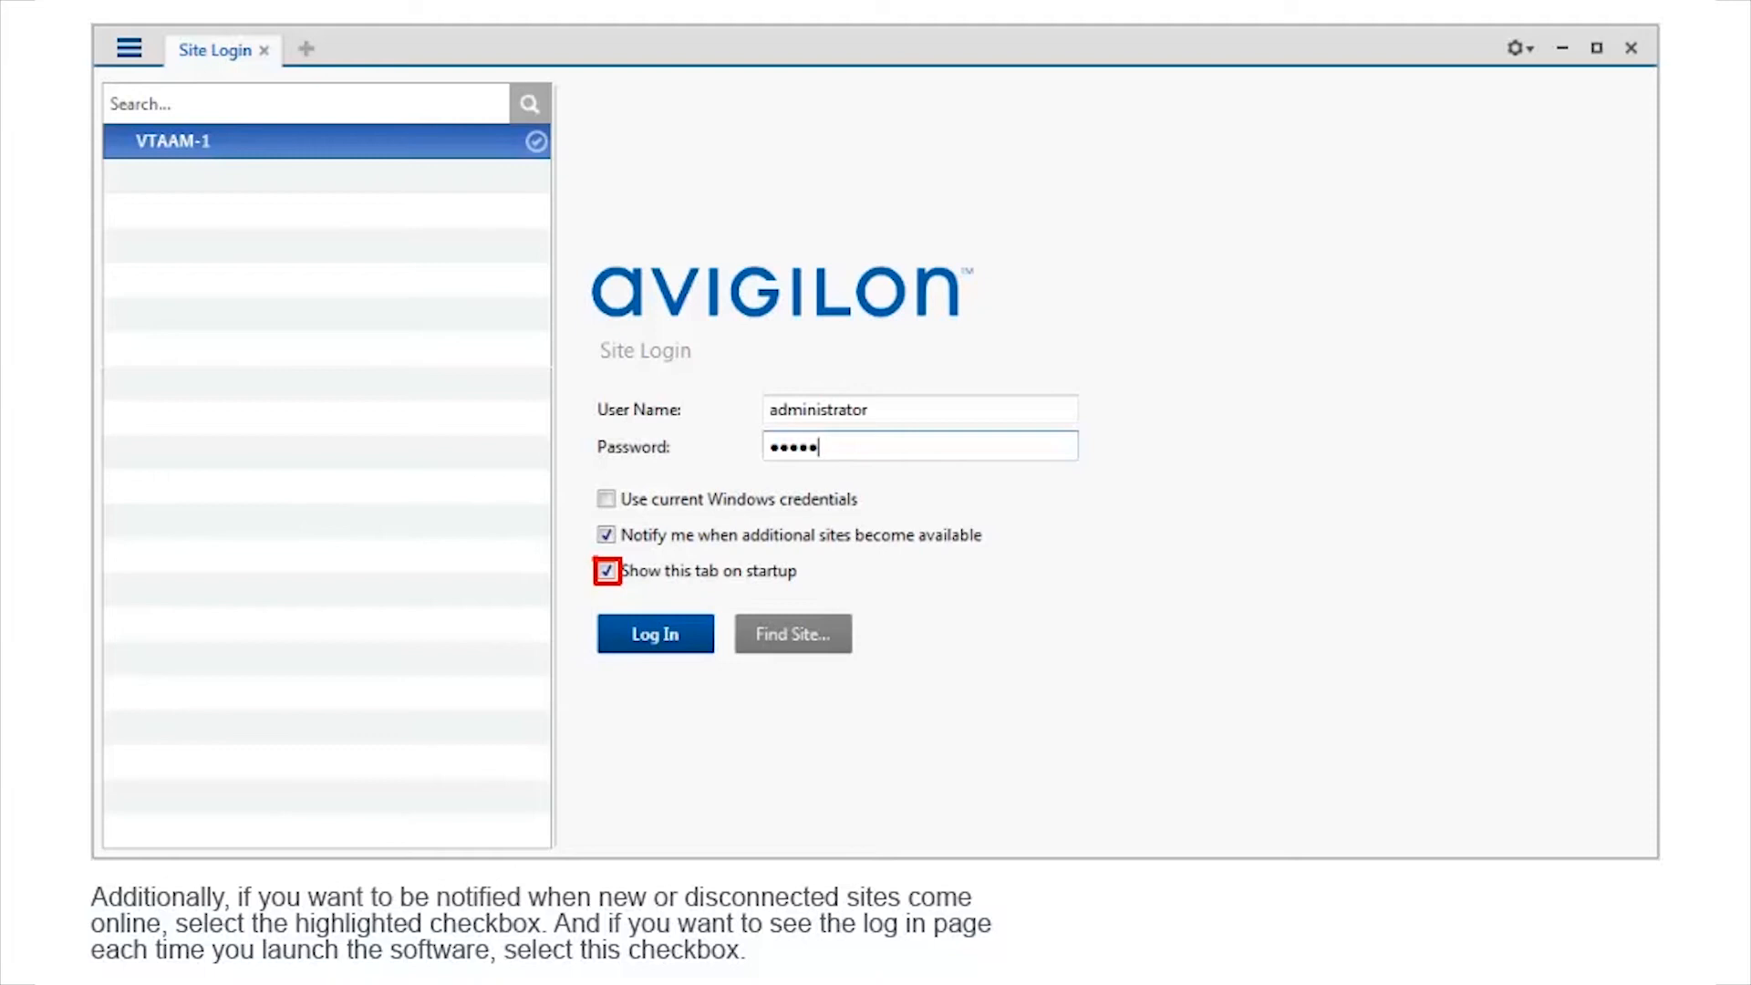
pyautogui.click(655, 633)
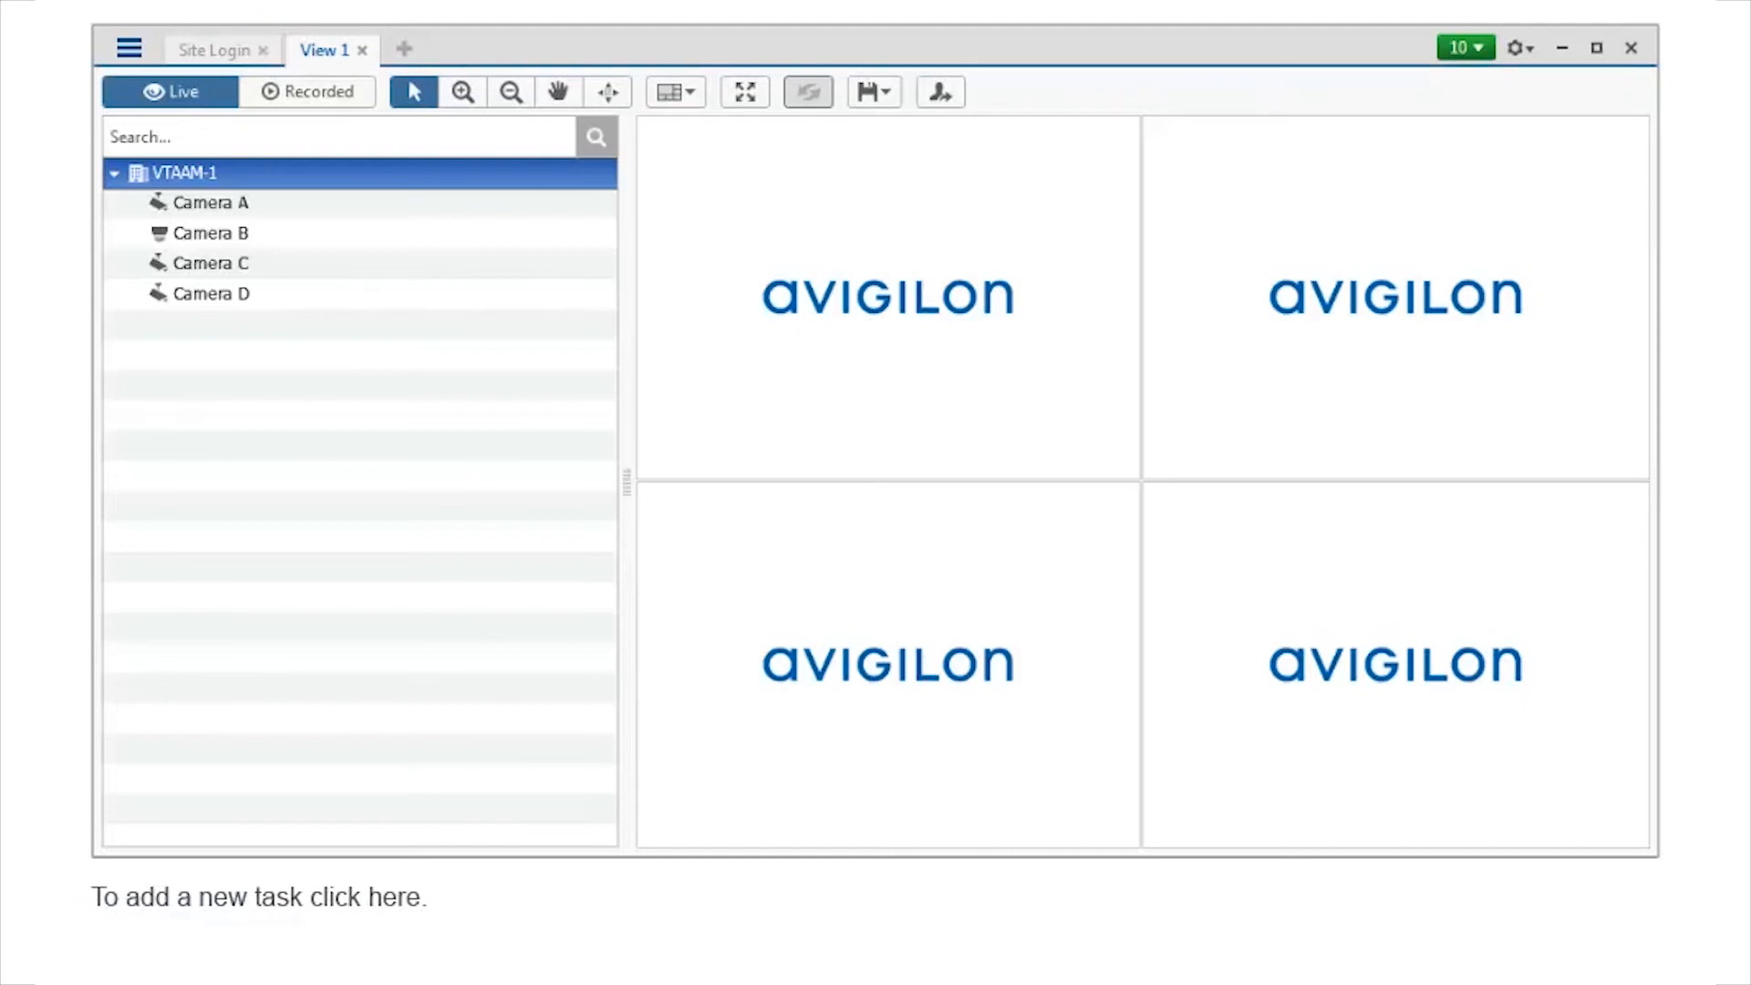
# - Add a new task tab alongside the View 1 live view of Cameras A–D
pyautogui.click(128, 48)
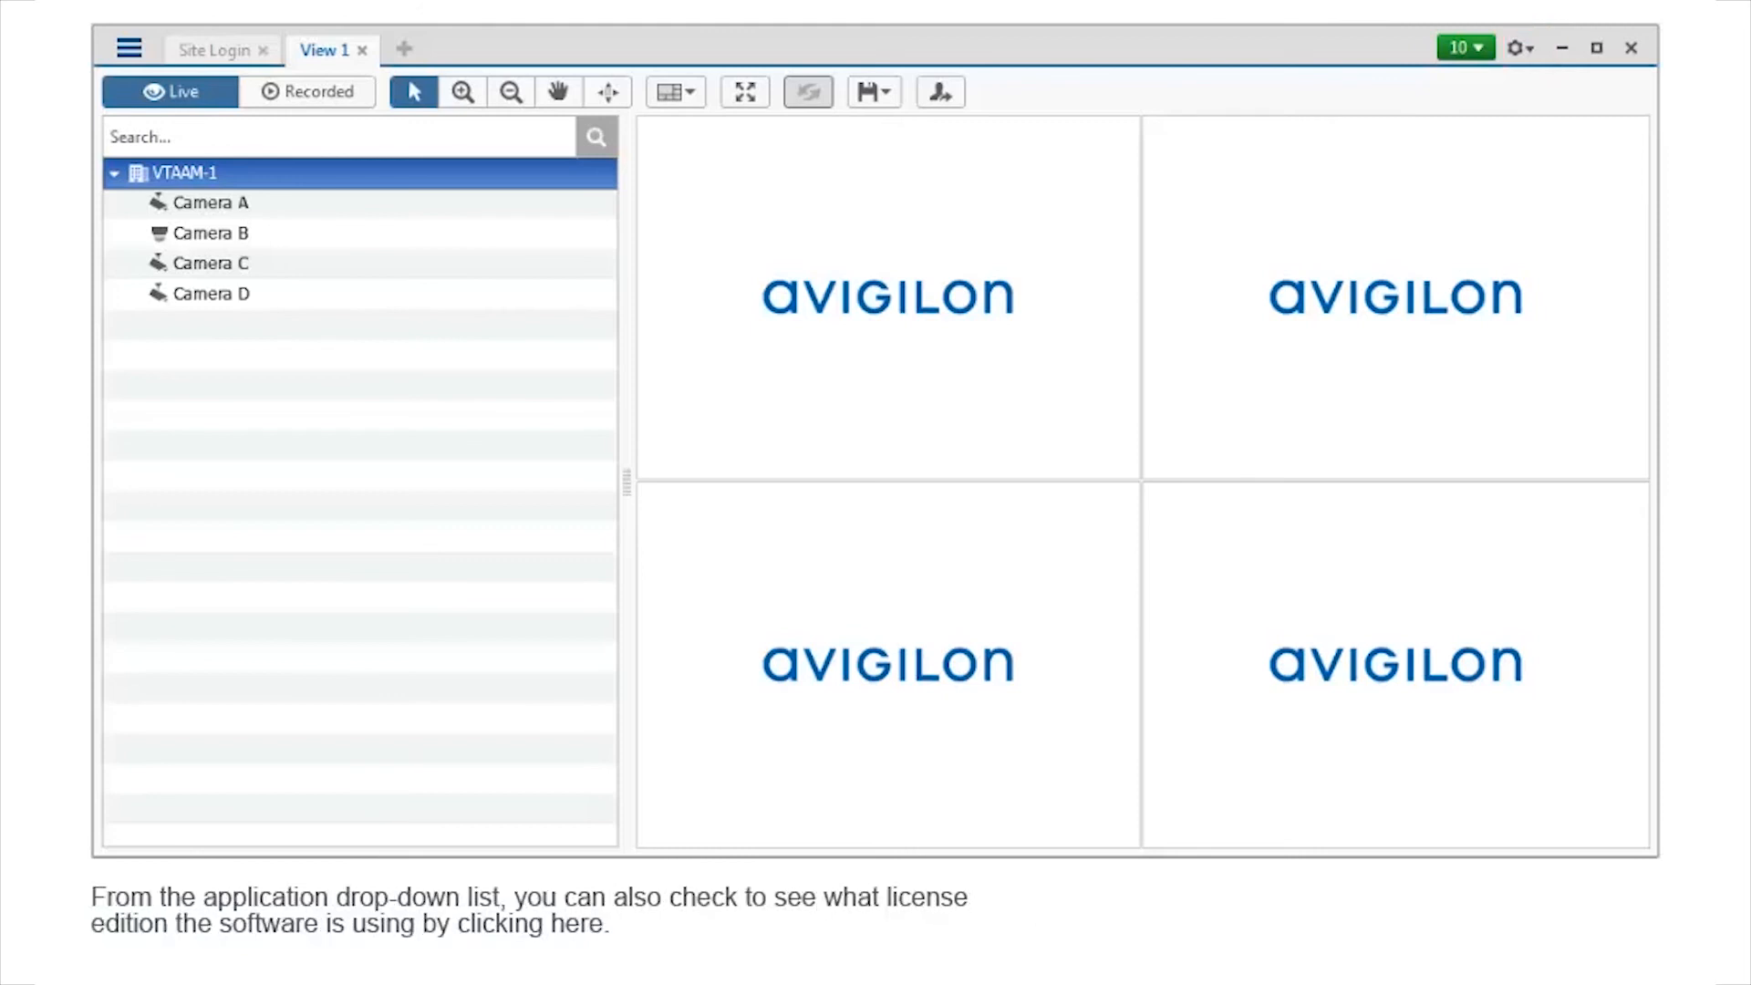
# - Check the About box for version 6.2.0.24 (39757), then reopen the gear menu
pyautogui.click(1517, 48)
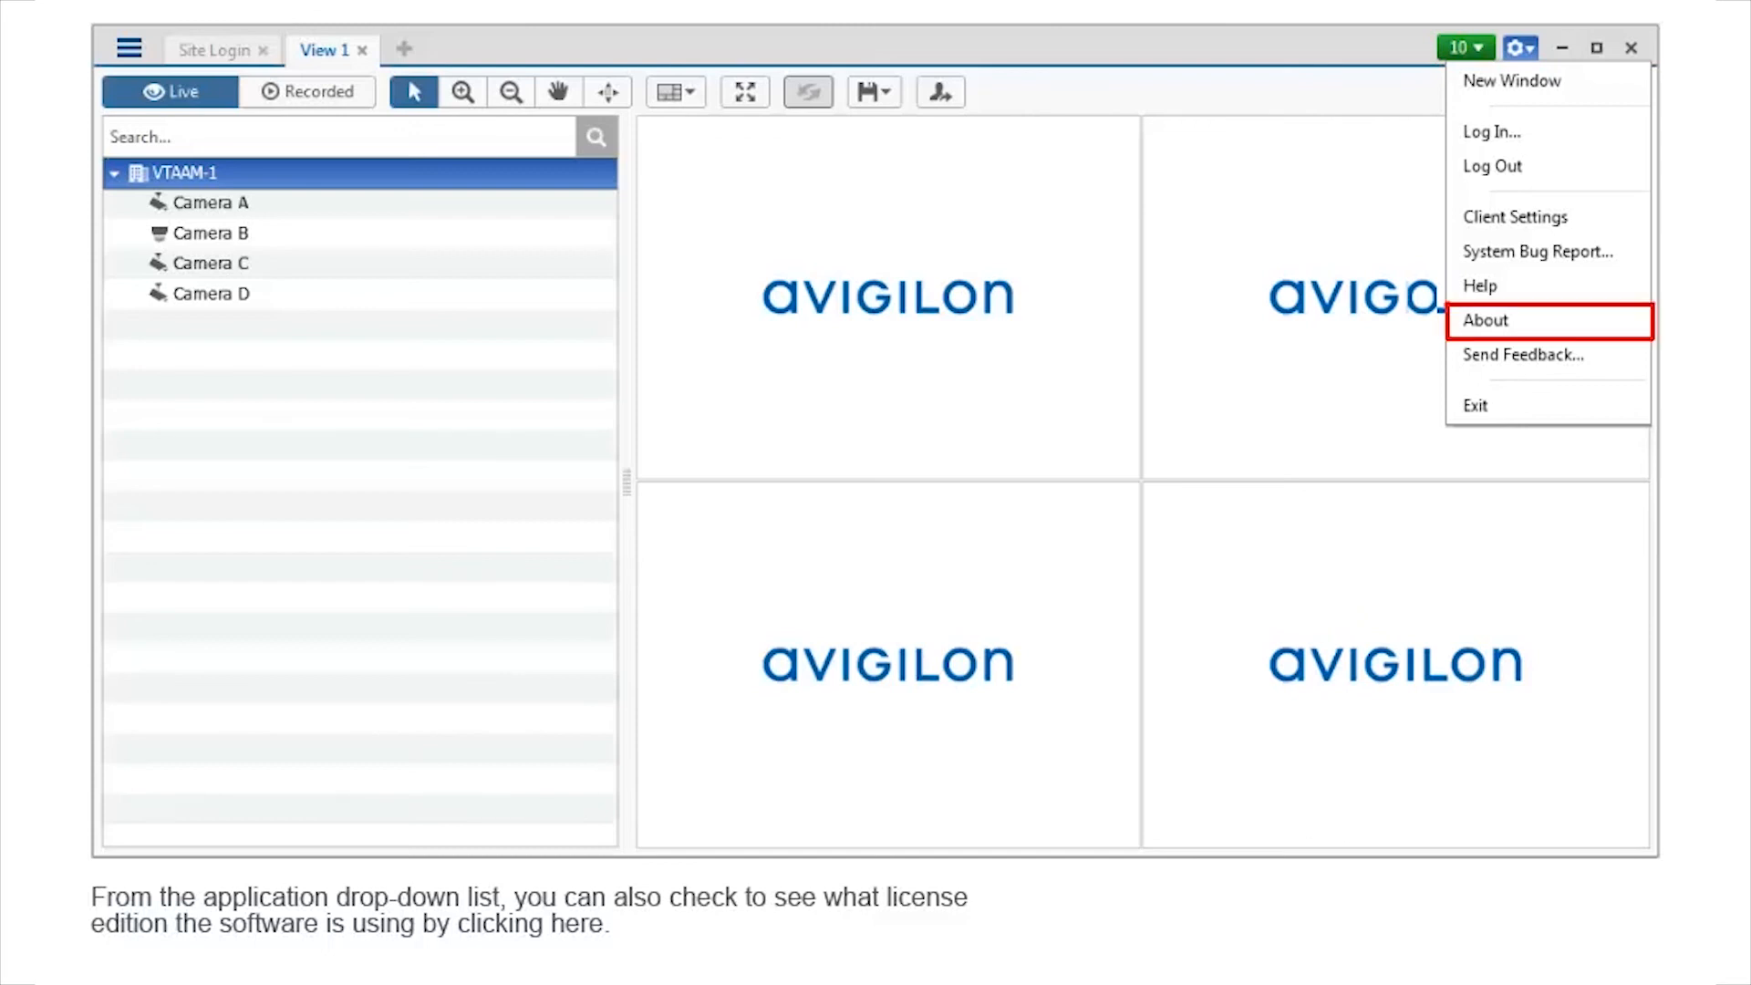
pyautogui.click(1486, 320)
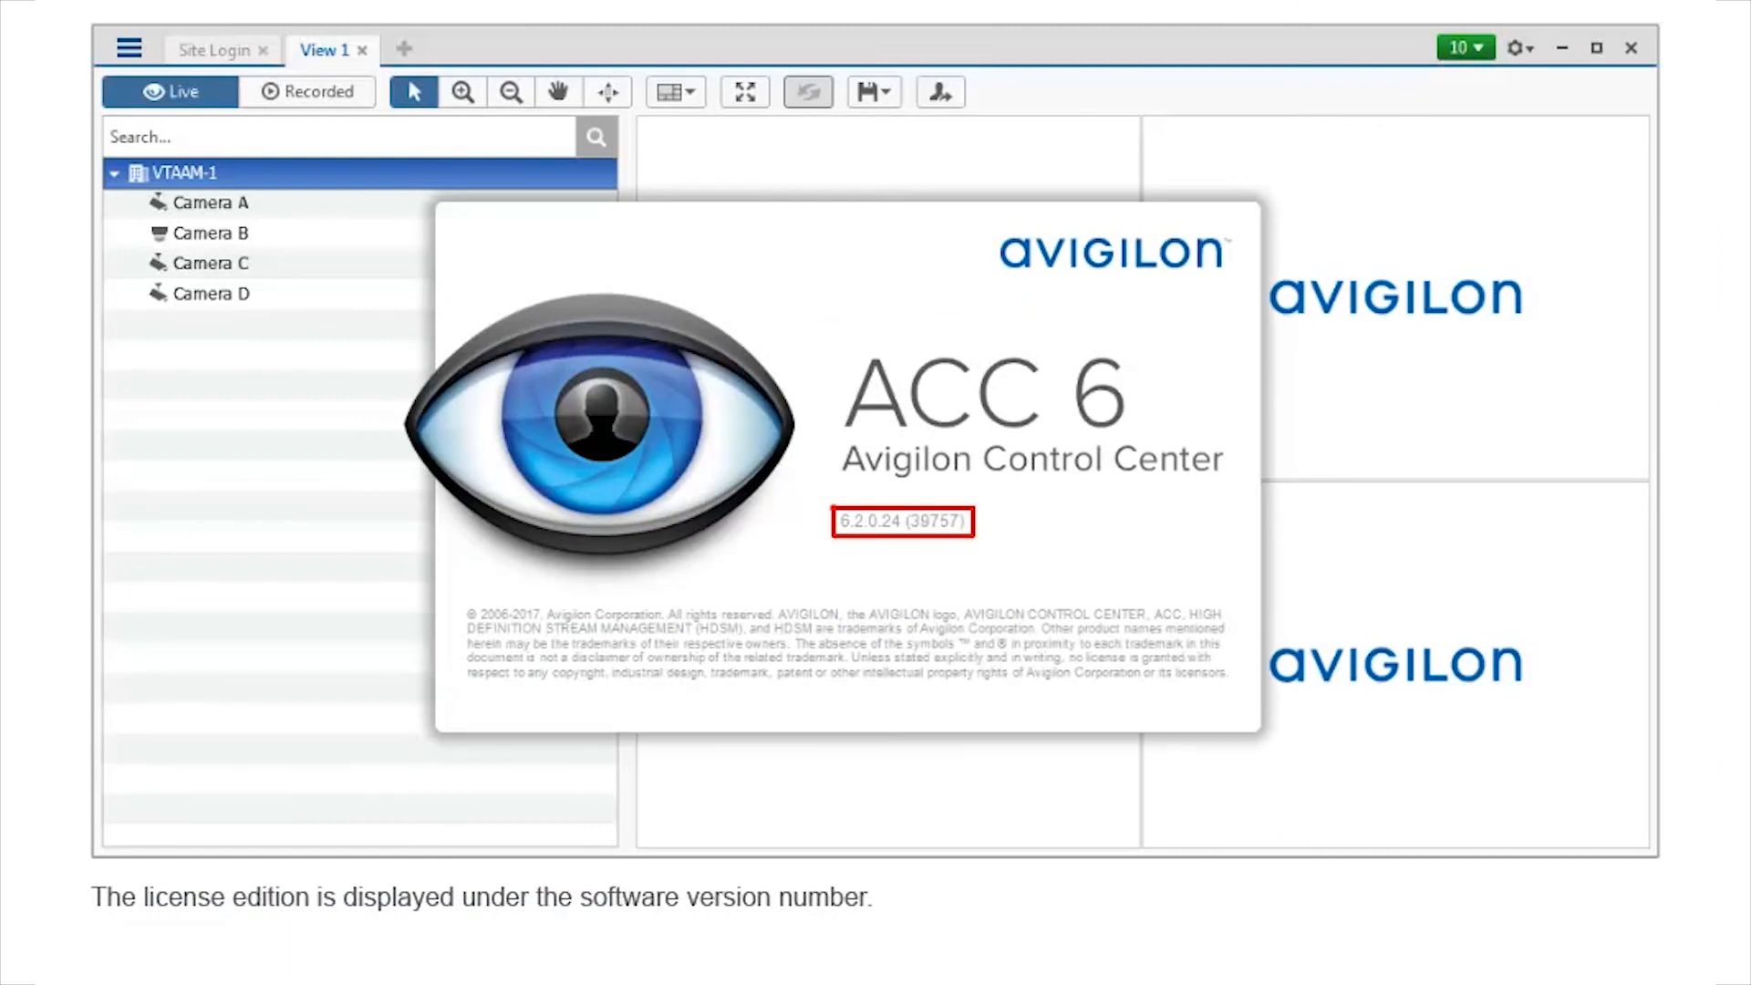
pyautogui.click(1517, 49)
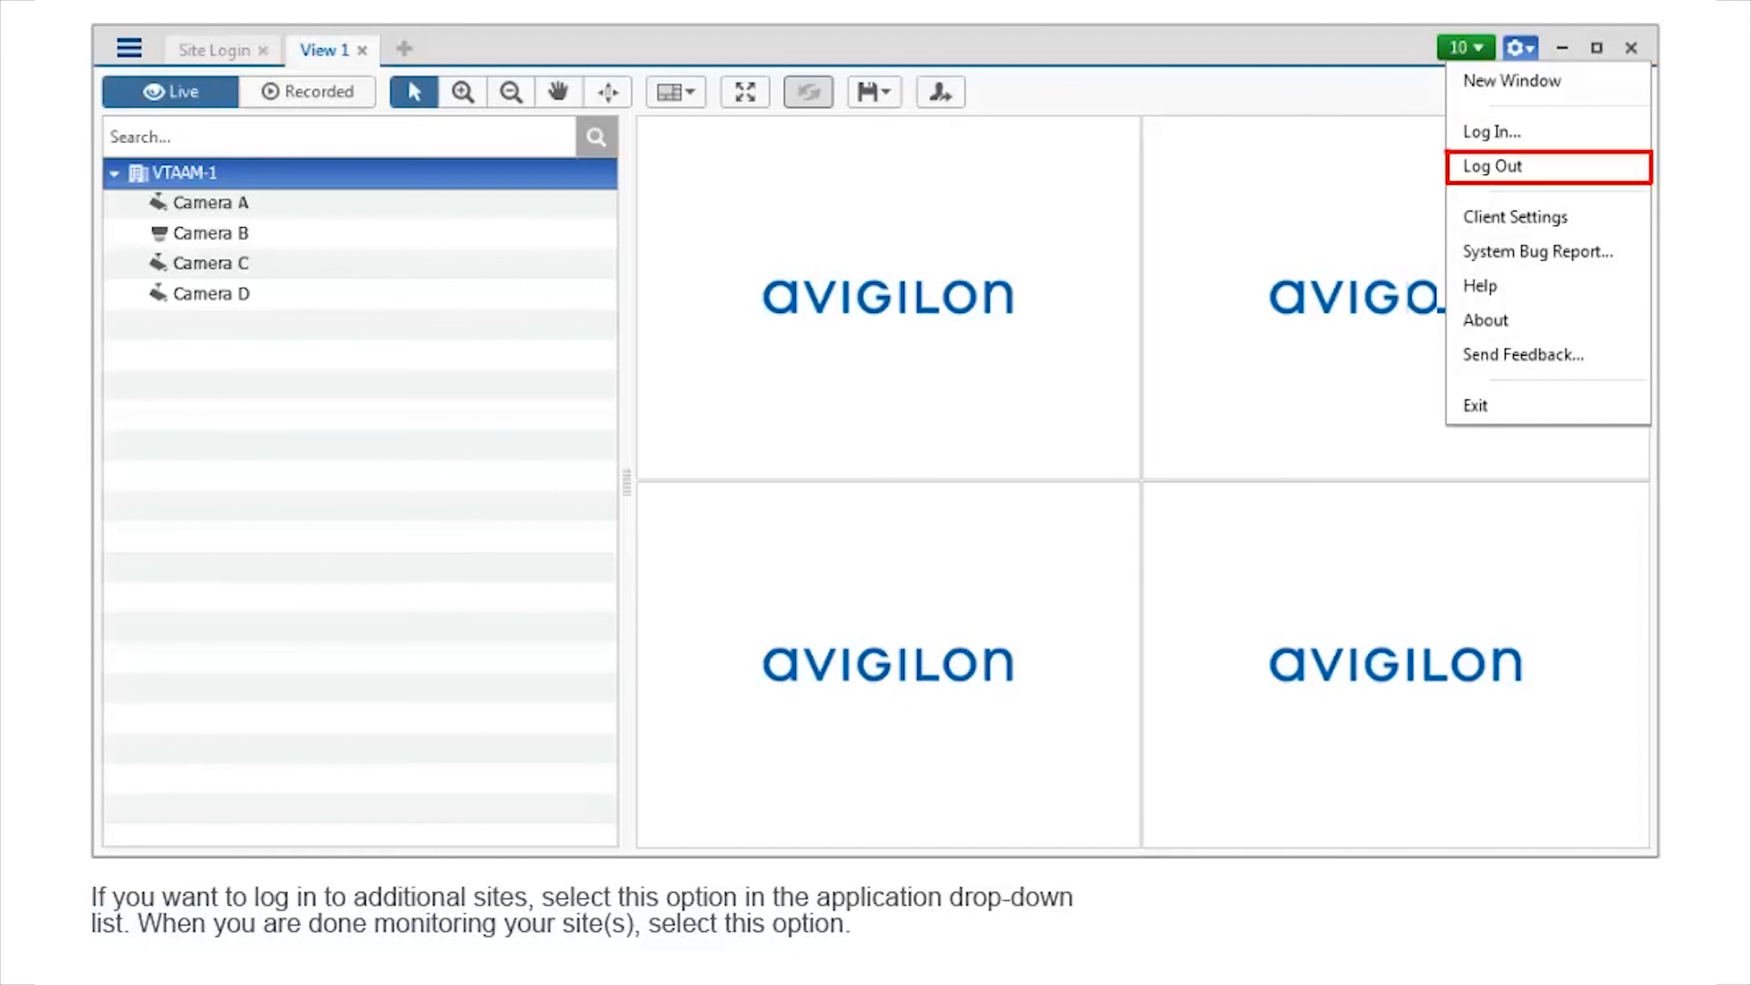
pyautogui.click(1491, 166)
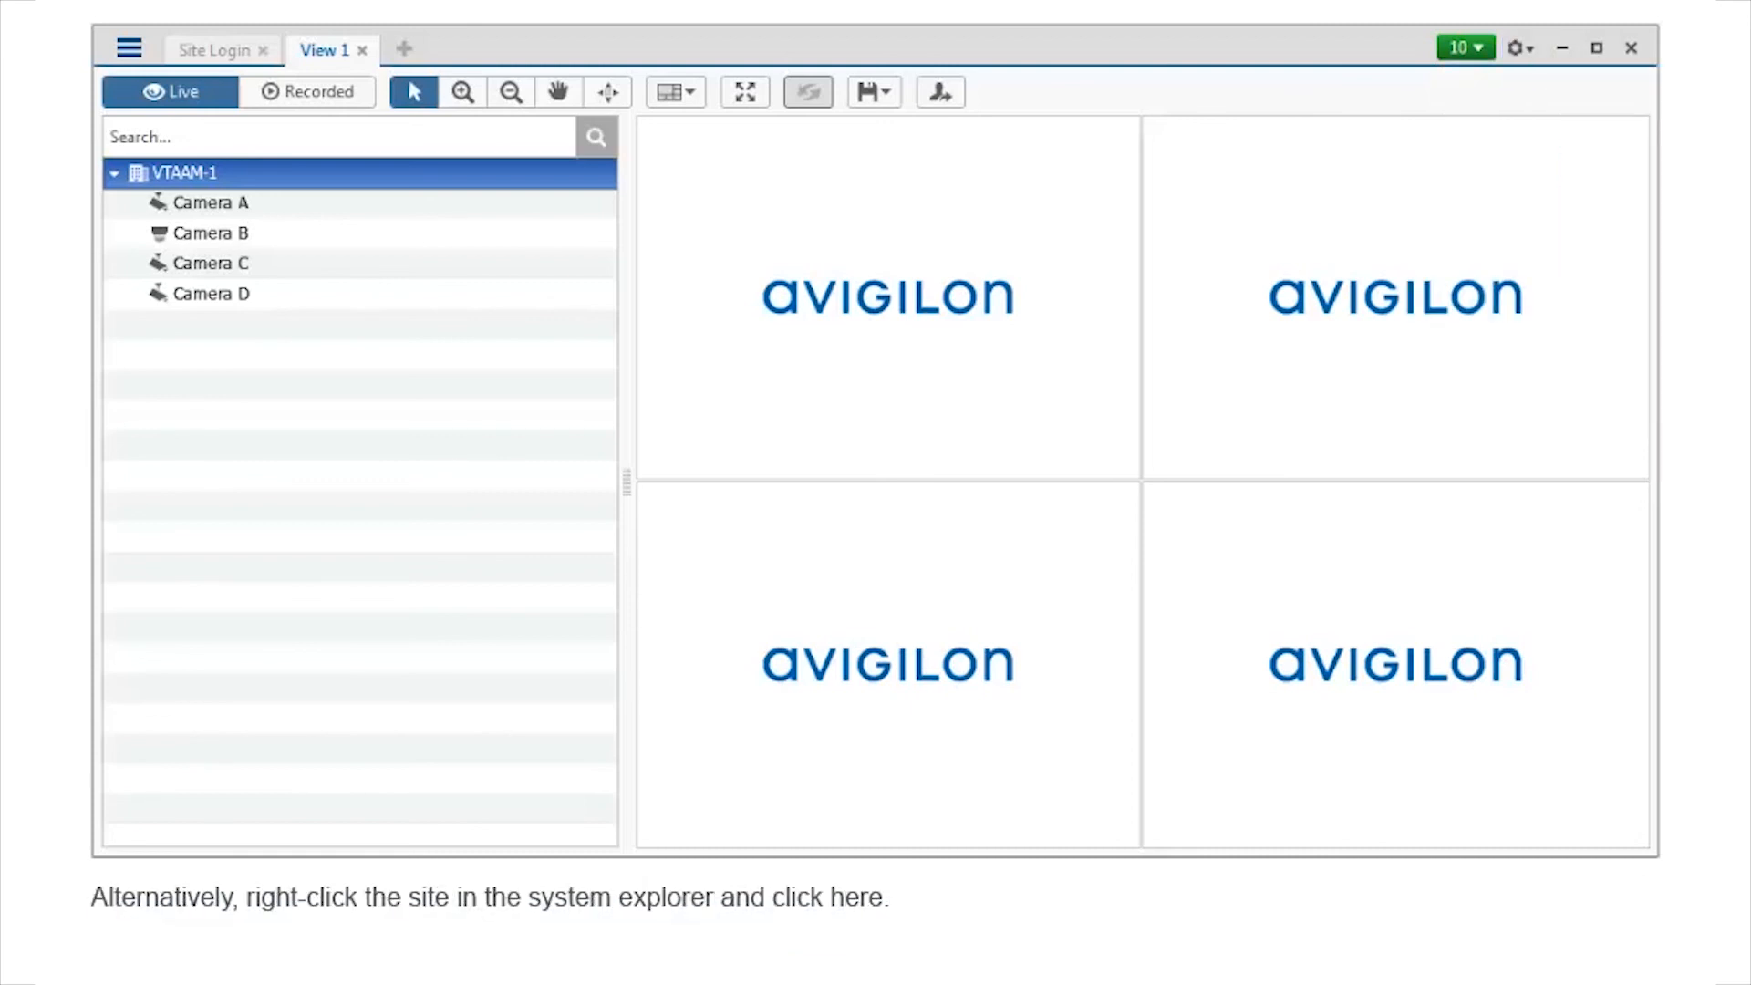
pyautogui.rightClick(178, 174)
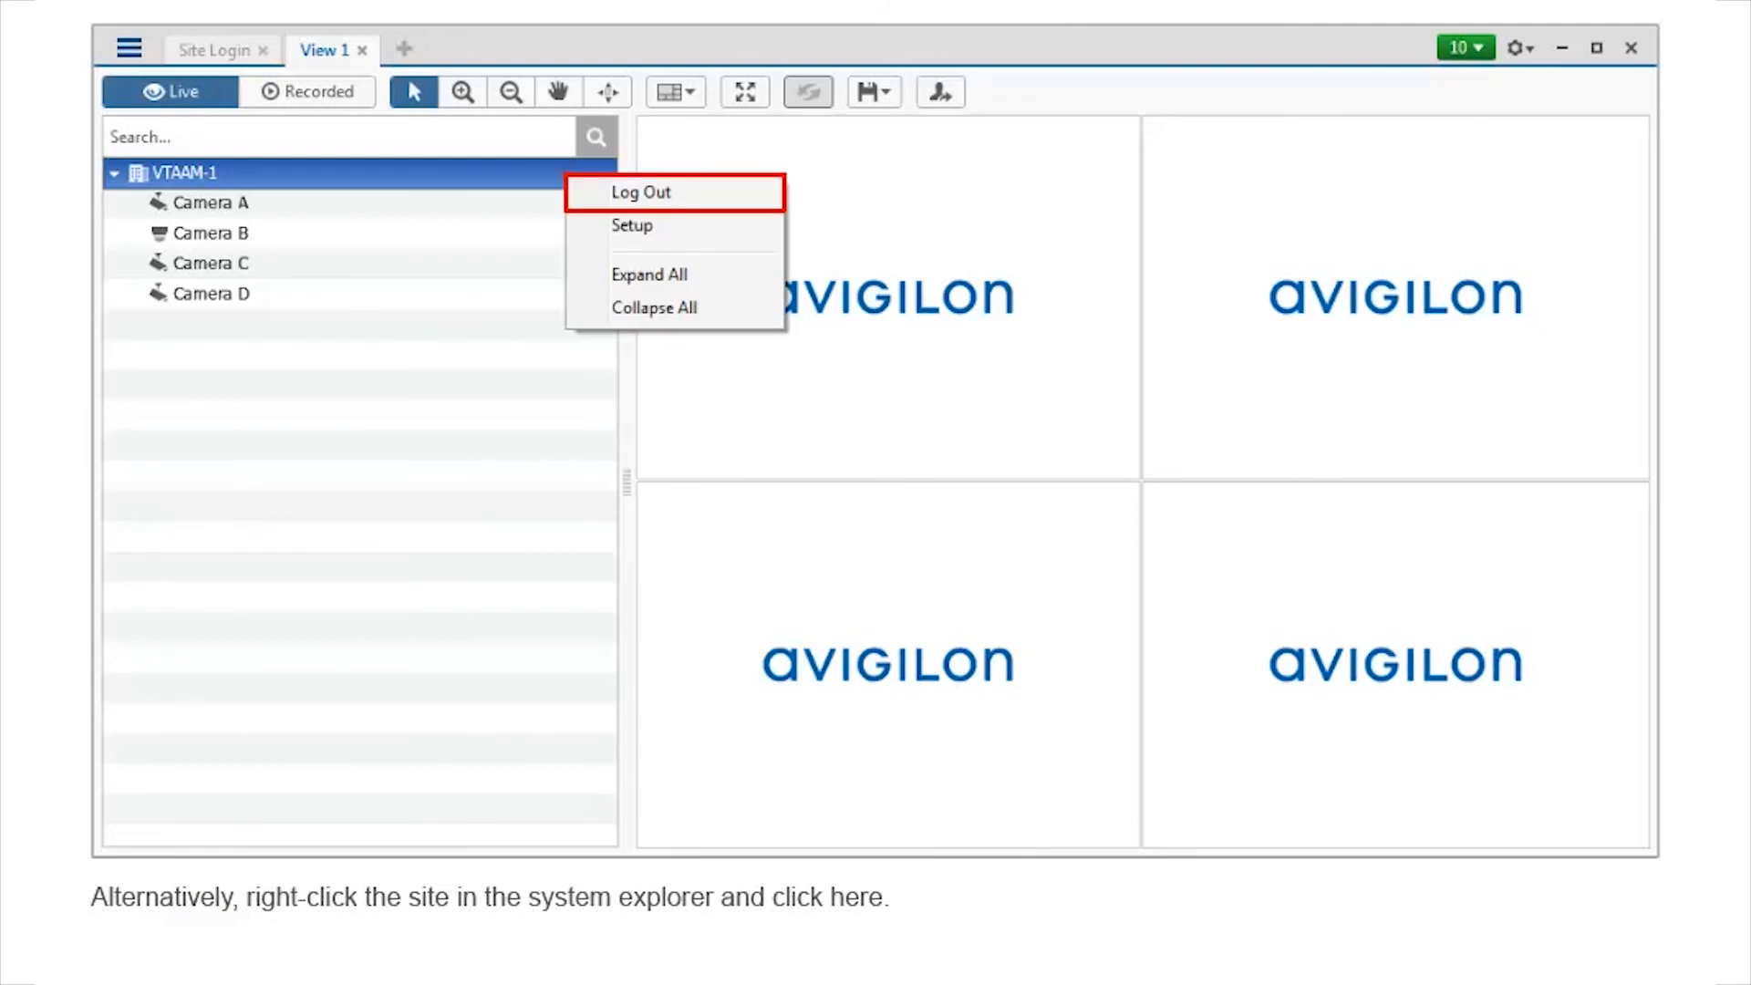
pyautogui.click(1514, 47)
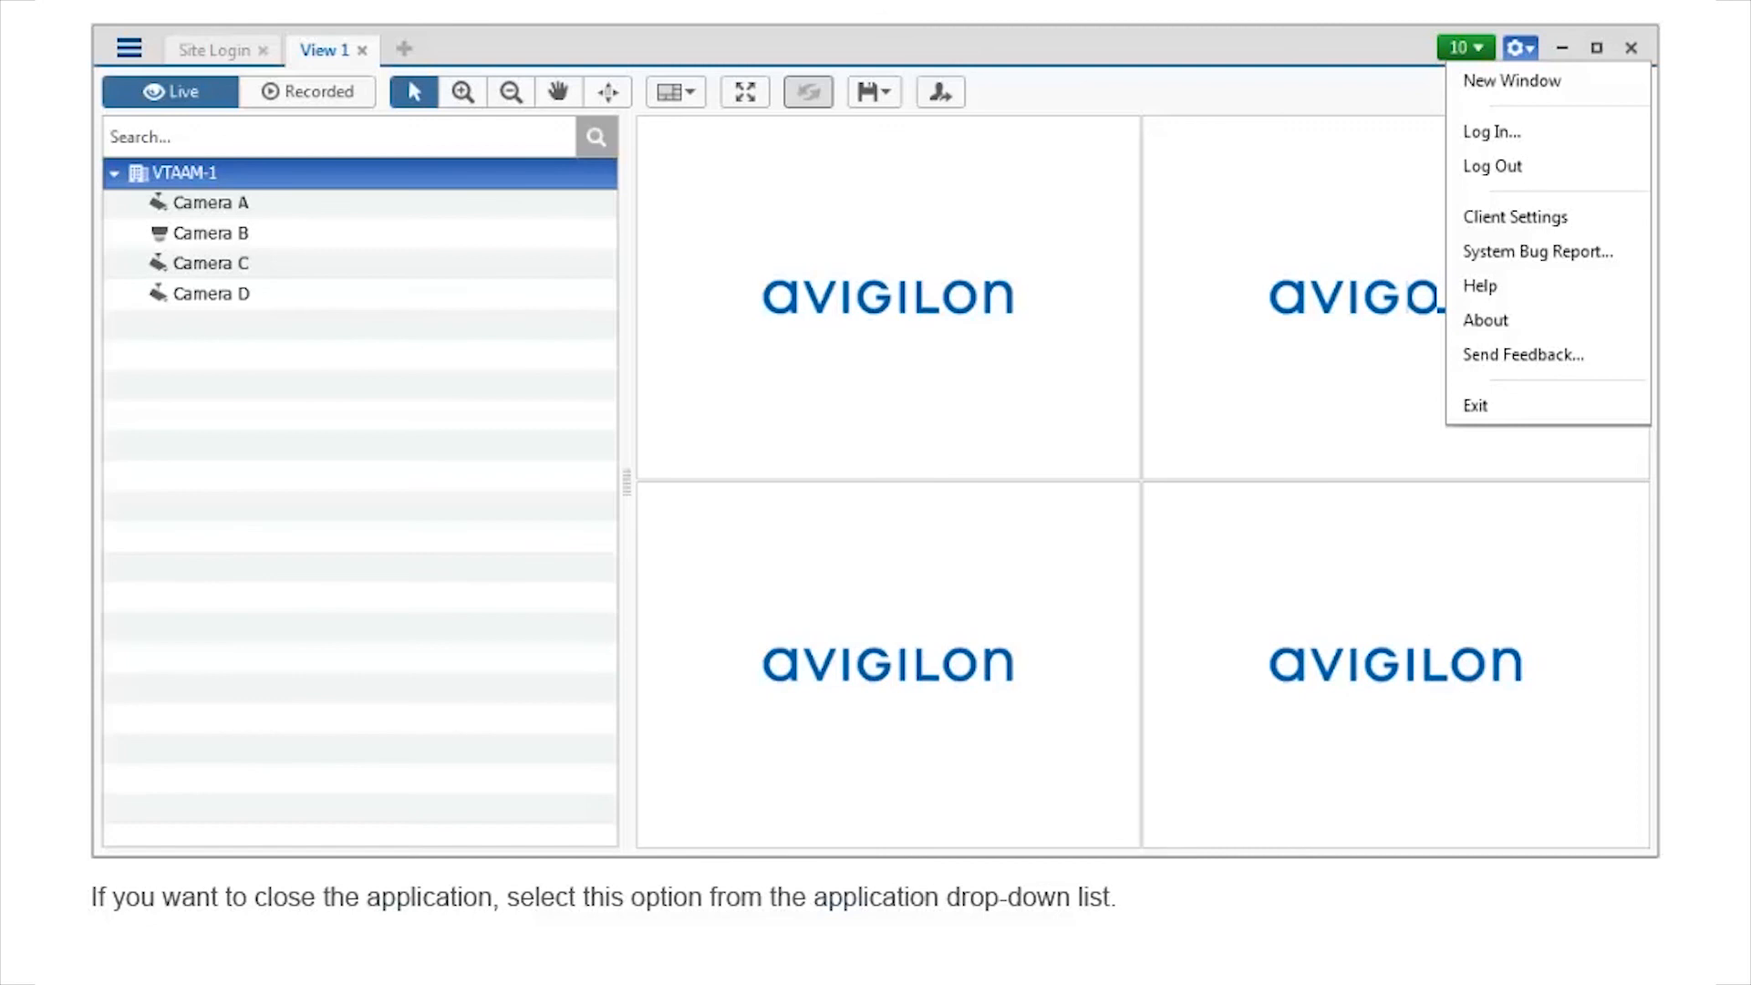